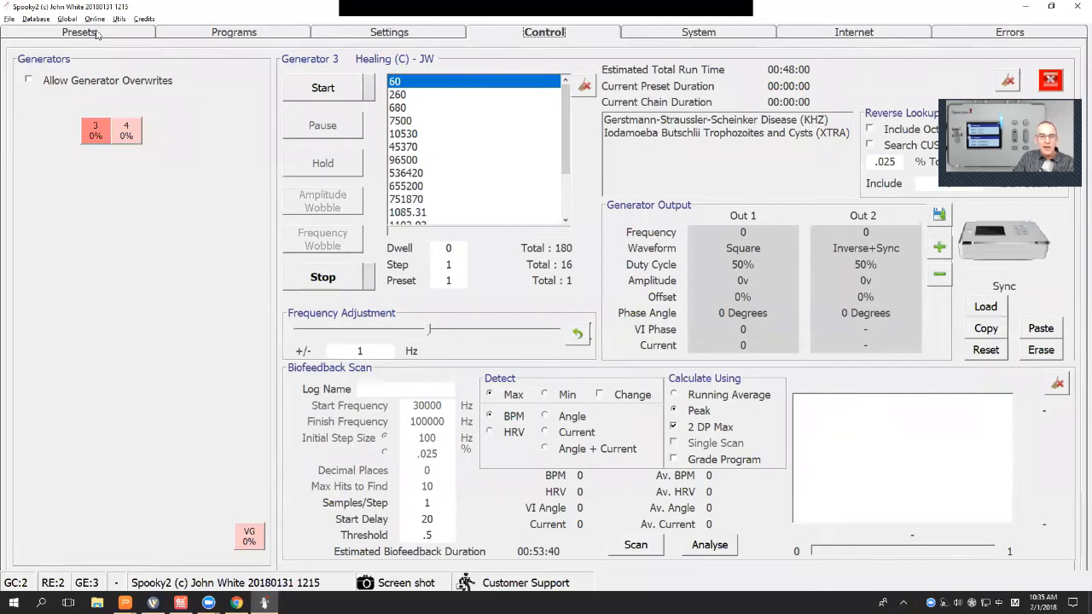
Go to the preset library and open the Biofeedback category.
left_click(79, 31)
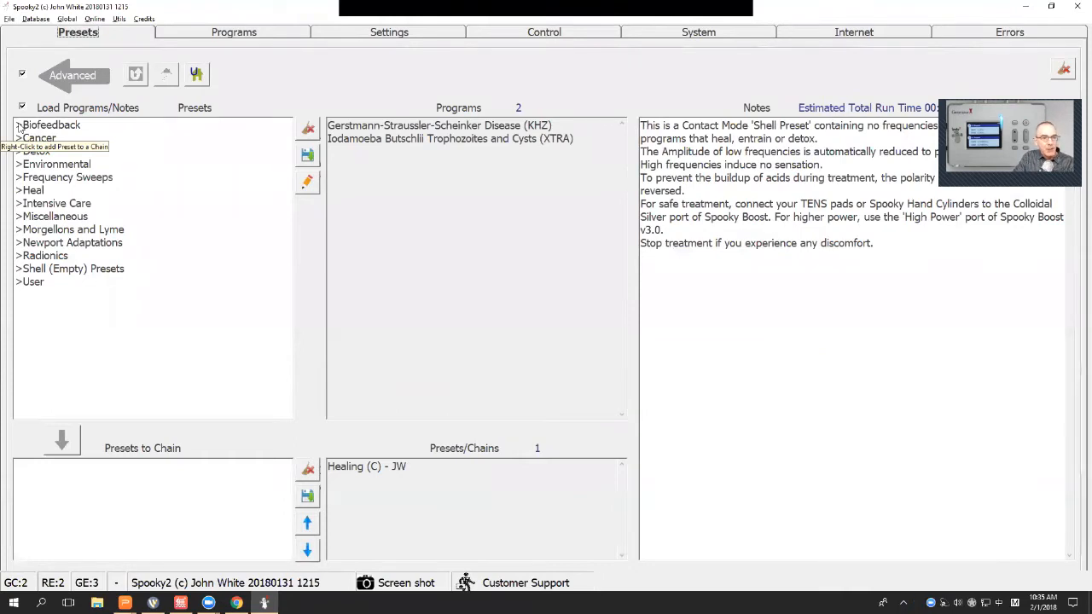
left_click(51, 125)
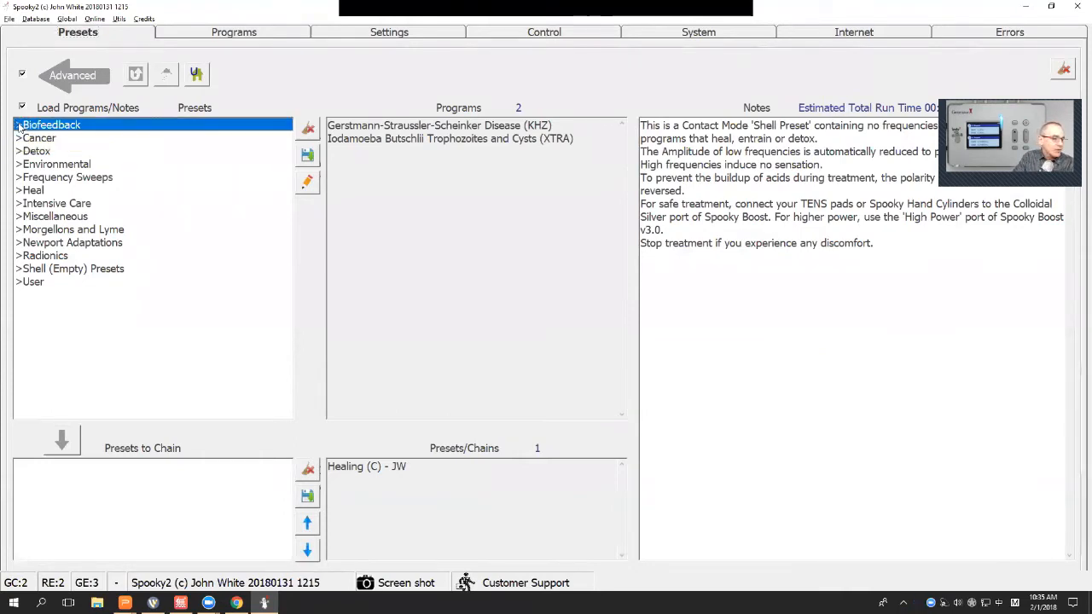
double_click(51, 125)
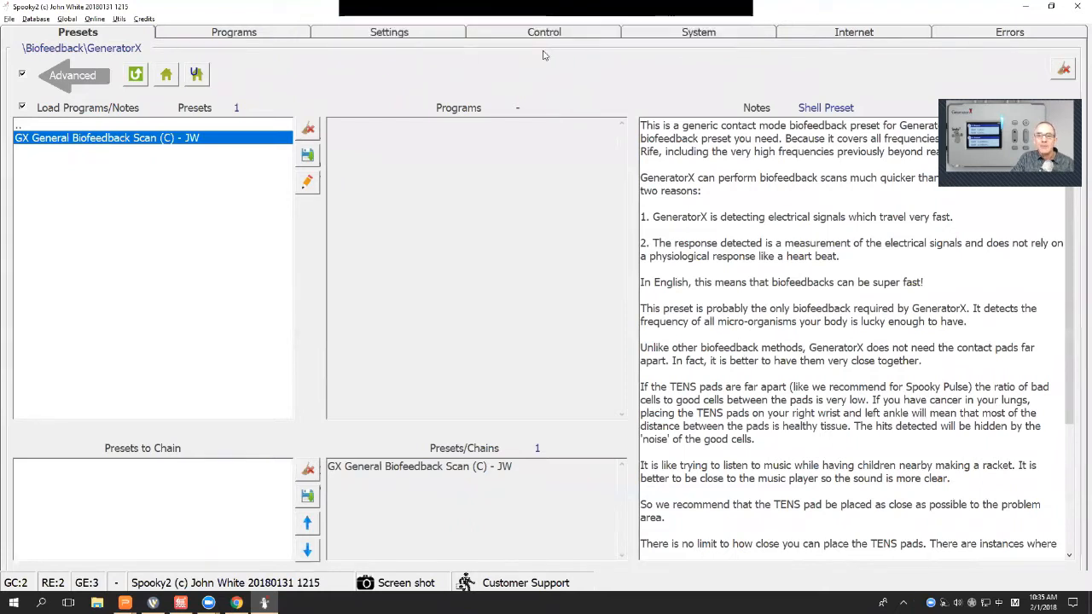
Show the Control view with Generator 3 and the scan range 20000 to 18000000 Hz.
left_click(543, 30)
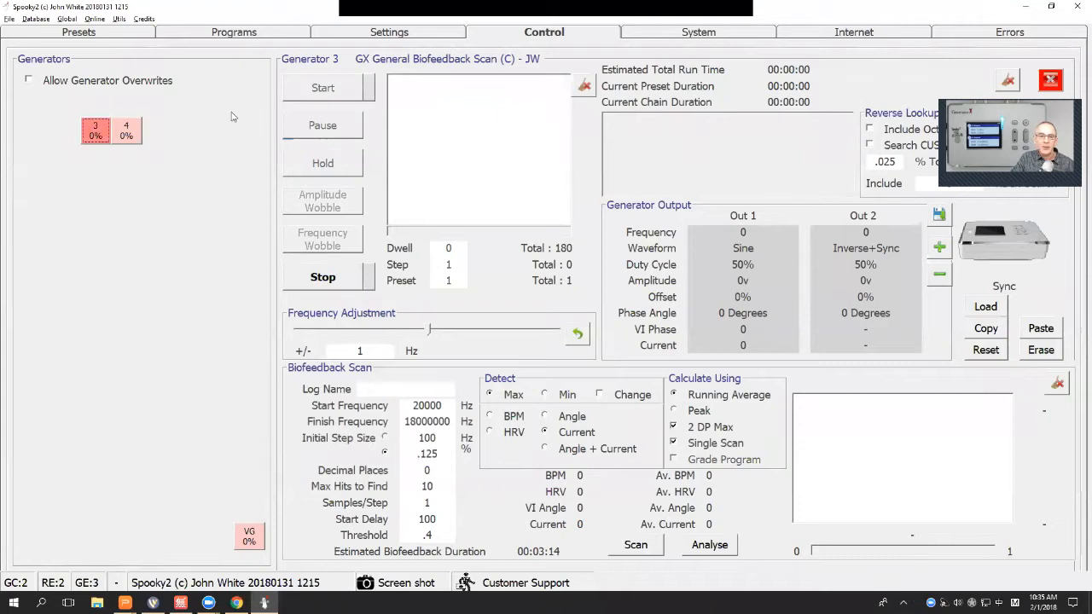
mouse_move(96, 133)
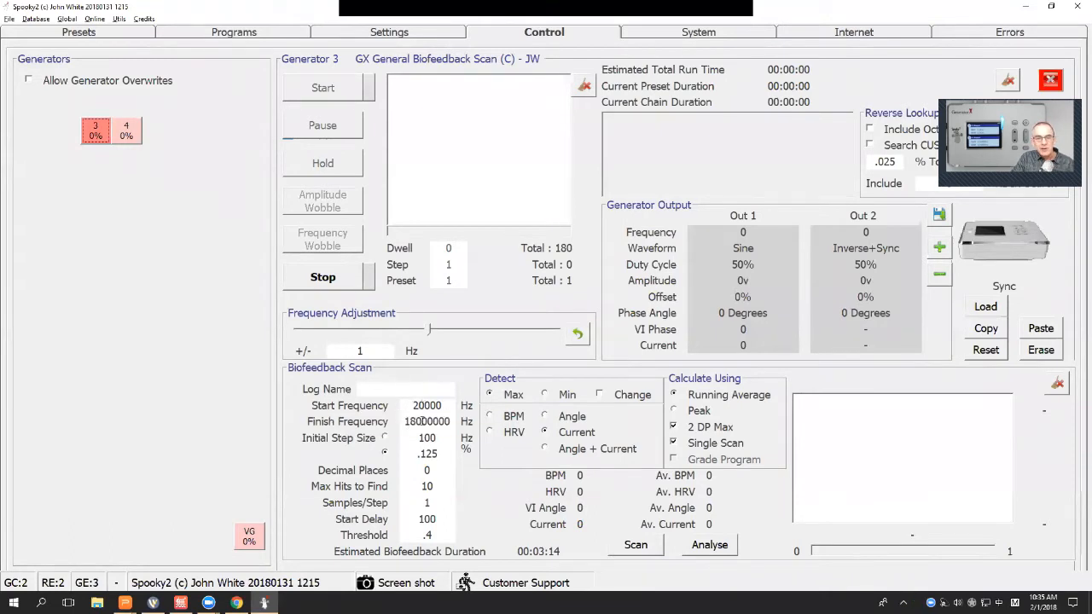
mouse_move(427, 421)
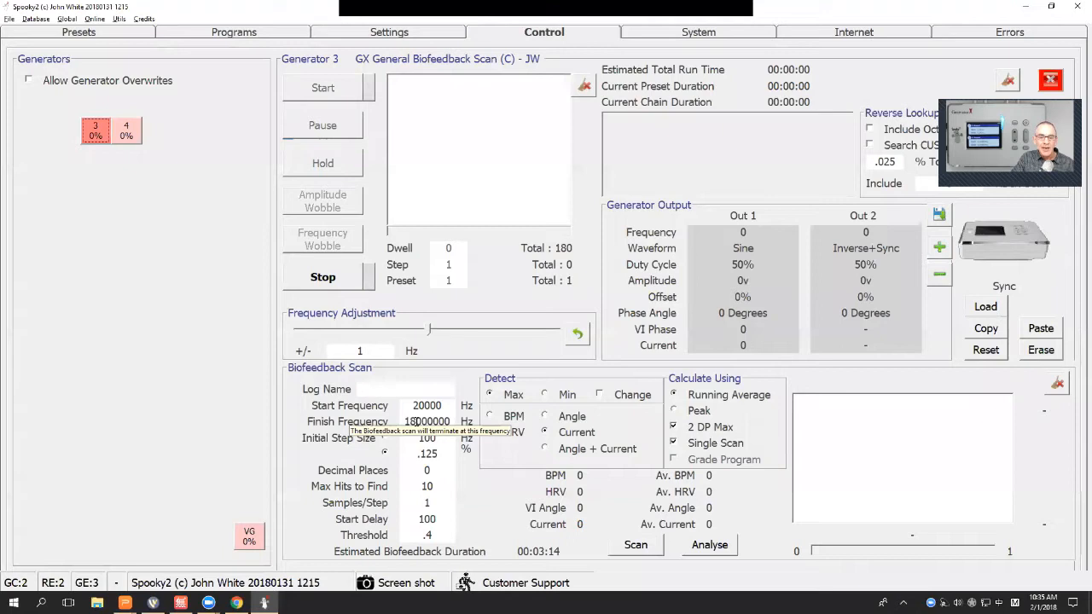
mouse_move(410, 453)
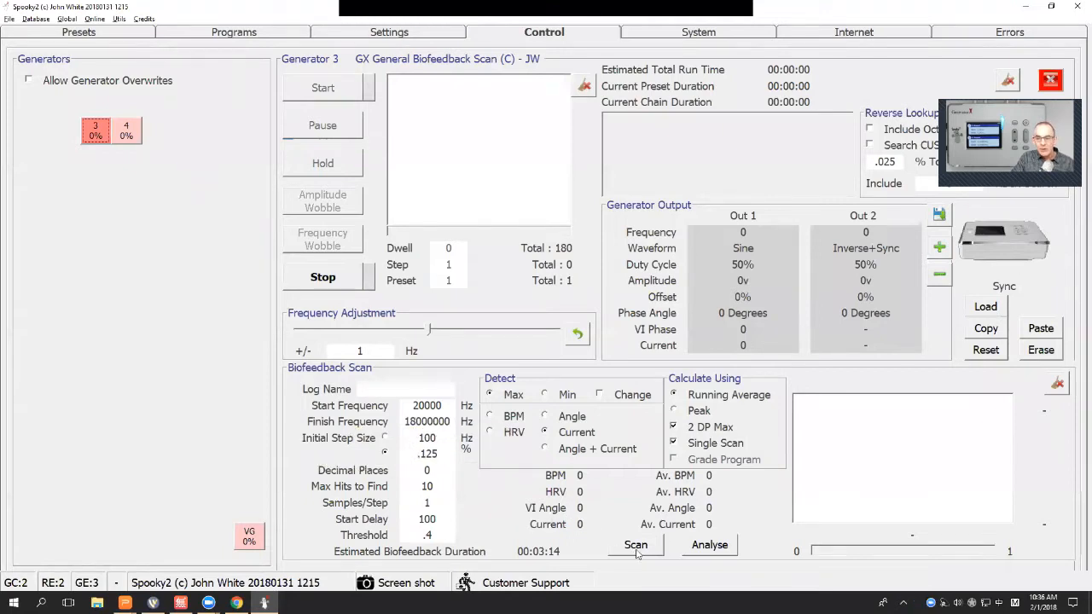
mouse_move(635, 545)
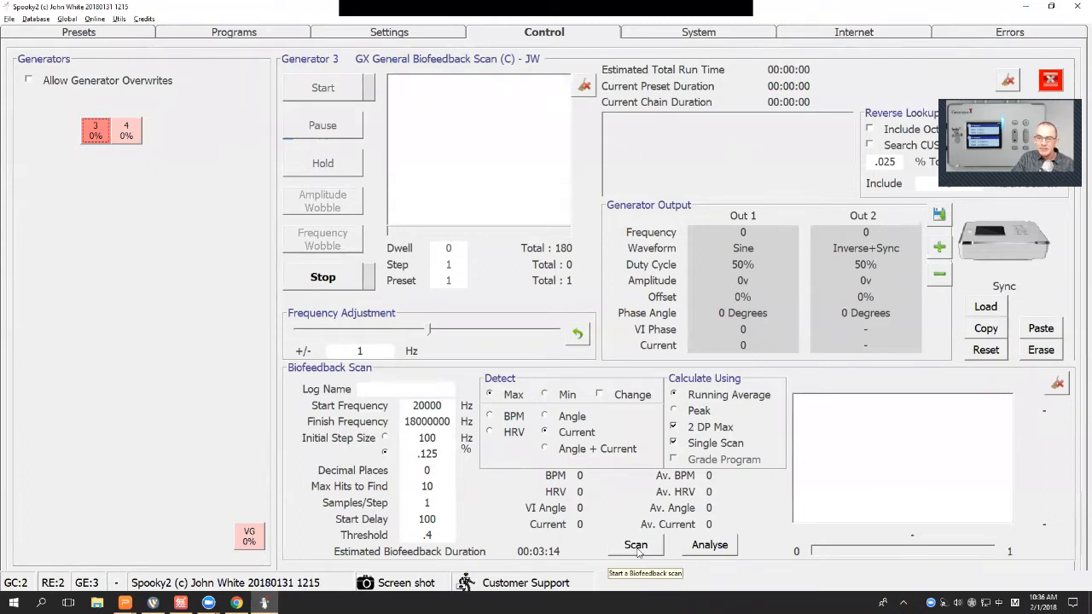
Start the biofeedback scan sweeping upward from 20000 Hz.
left_click(634, 546)
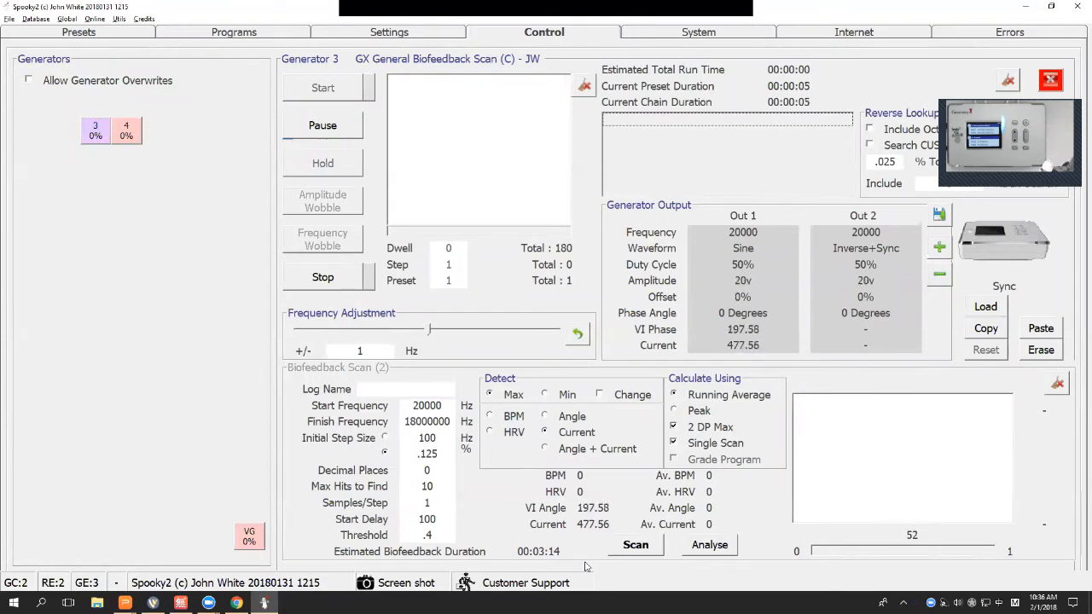
left_click(635, 544)
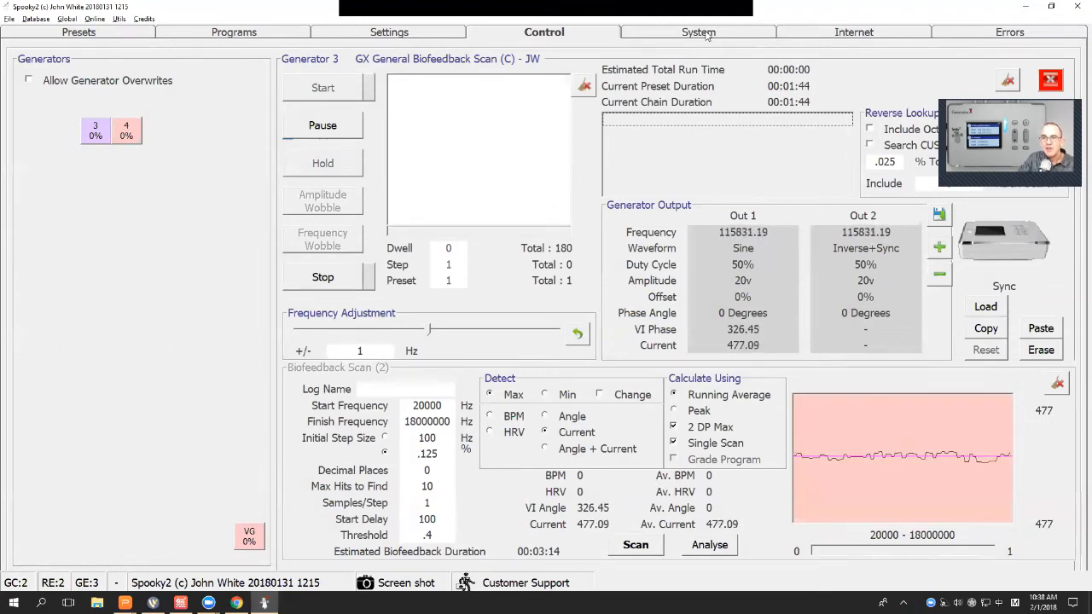
left_click(699, 31)
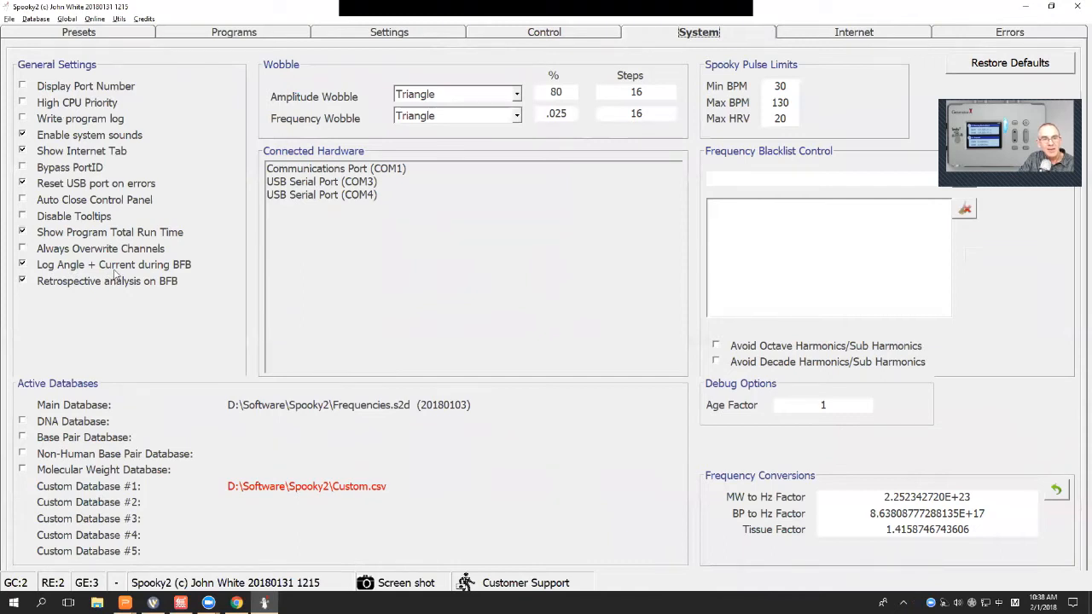
mouse_move(180, 275)
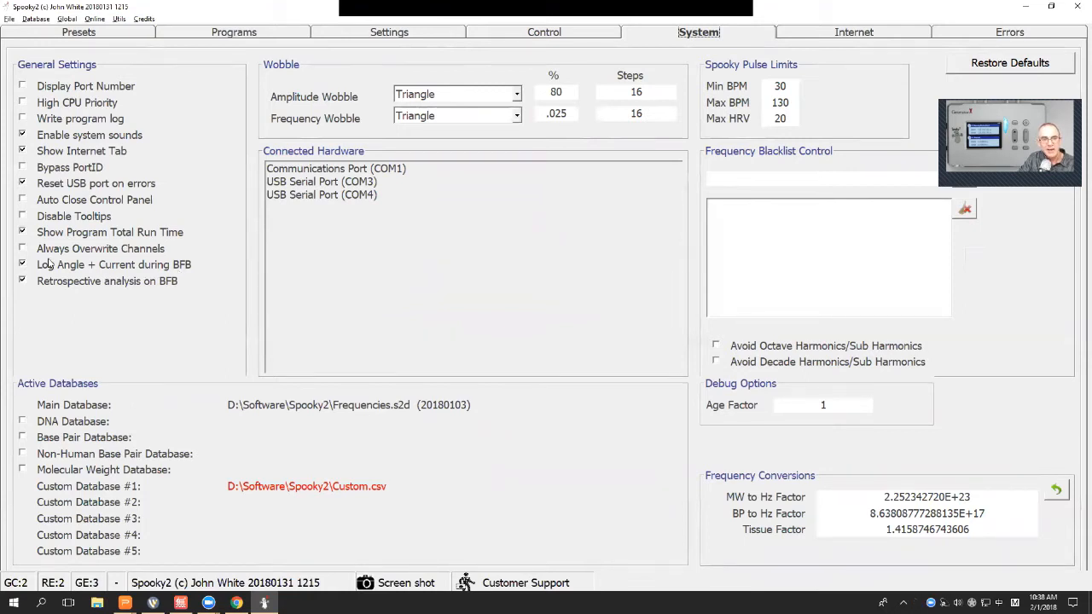
mouse_move(22, 265)
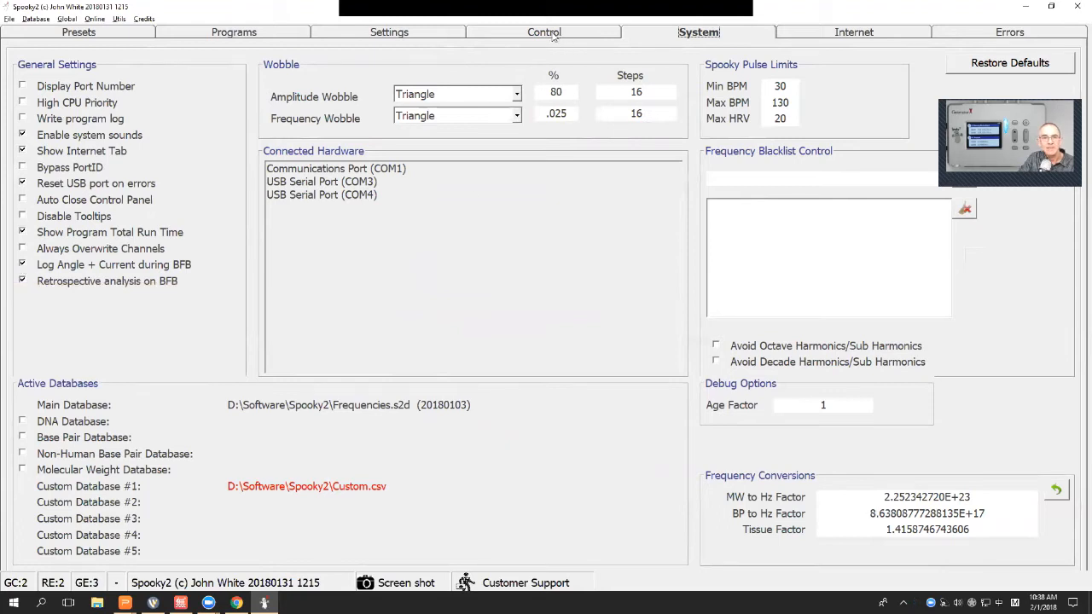
left_click(22, 265)
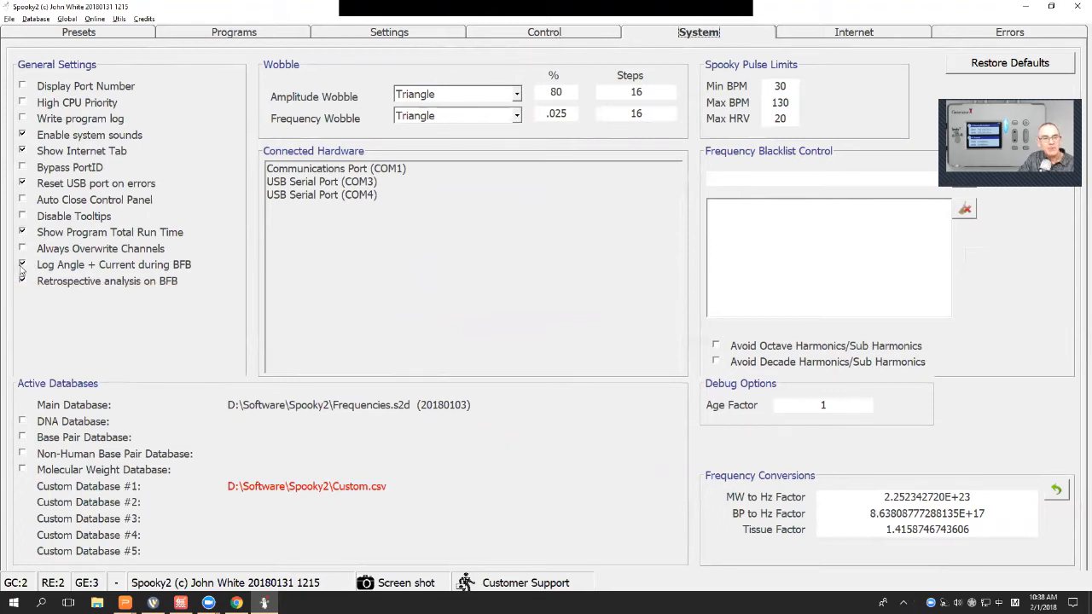
left_click(543, 30)
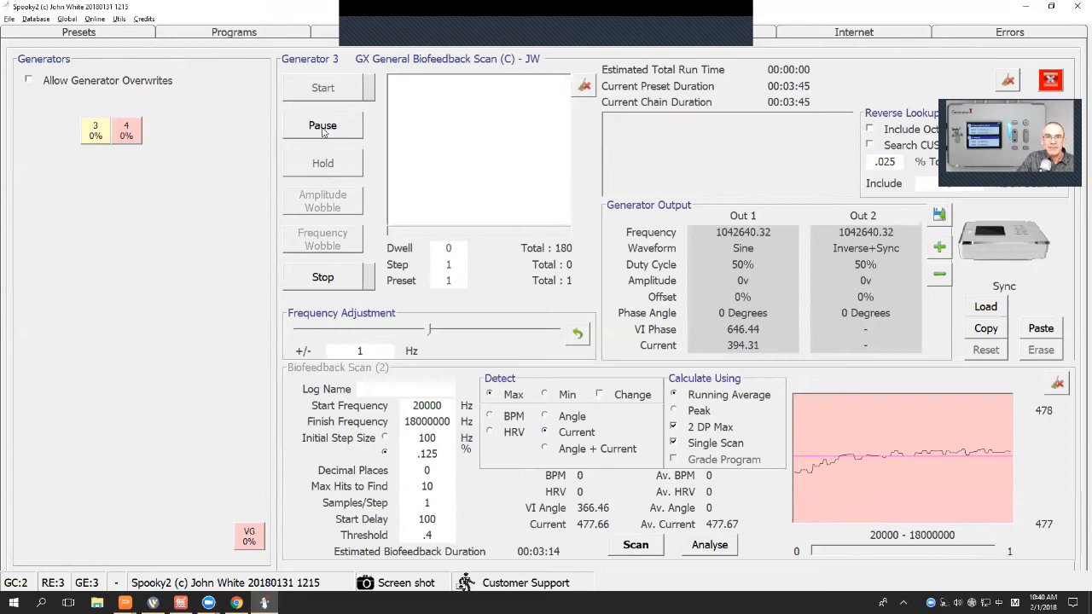
mouse_move(744, 254)
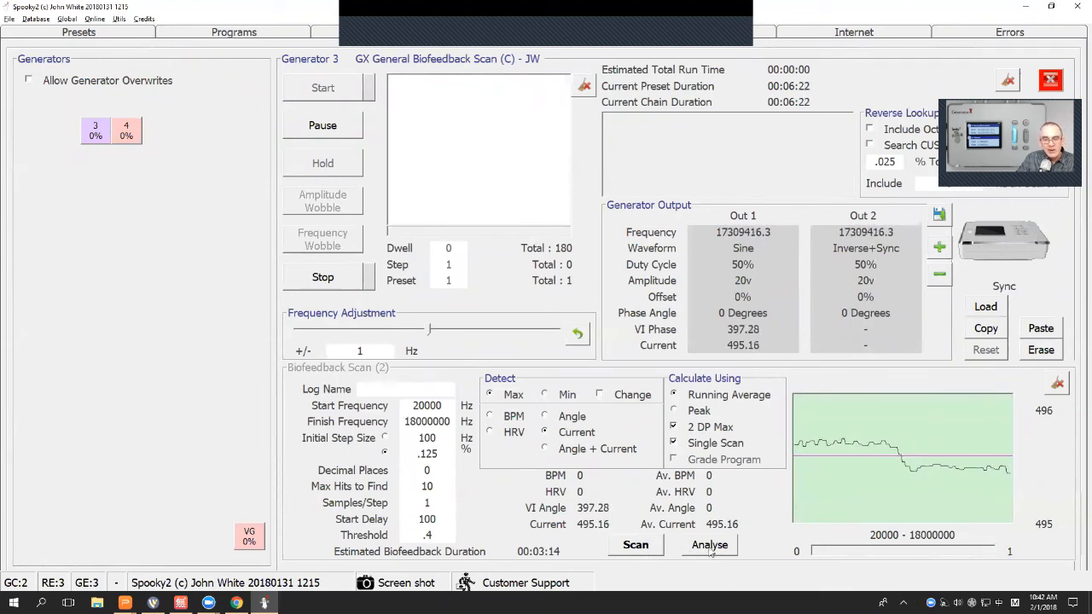
Analyse the finished scan, listing one hit at 1038740.17 Hz.
left_click(710, 544)
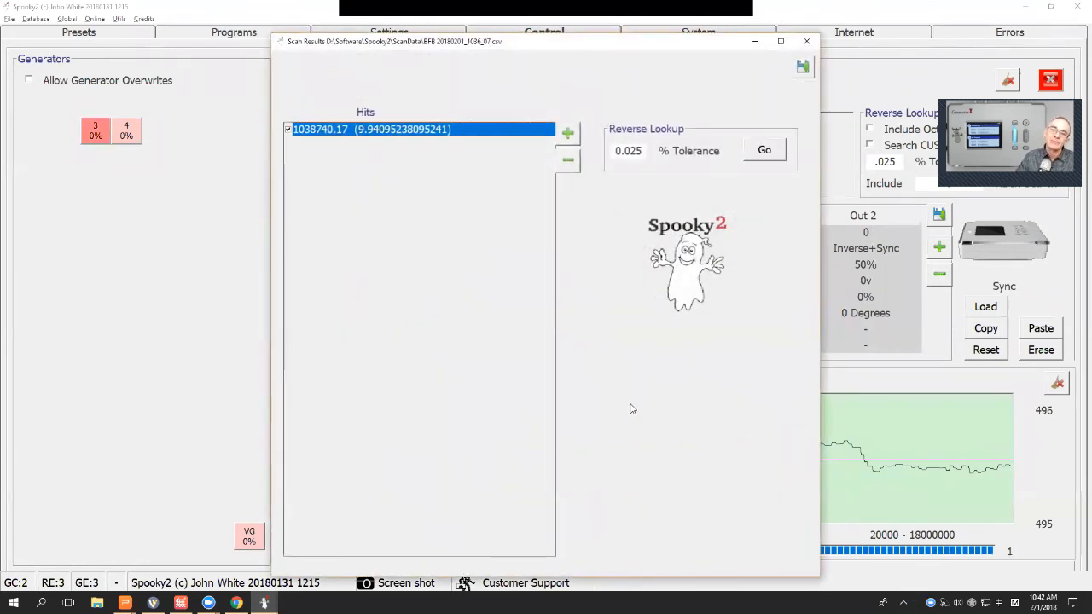
mouse_move(371, 133)
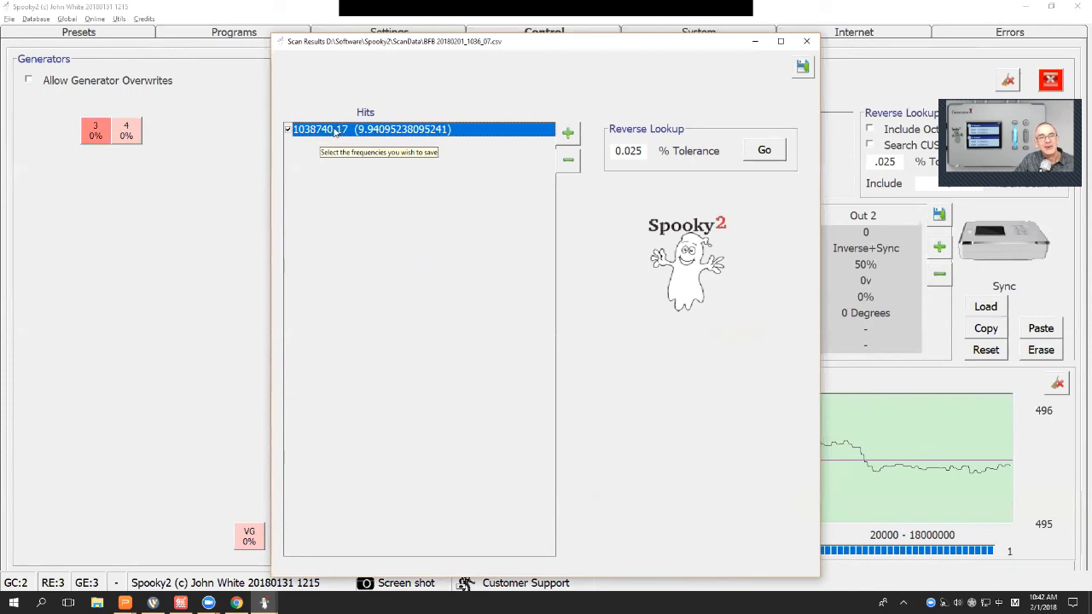
mouse_move(683, 157)
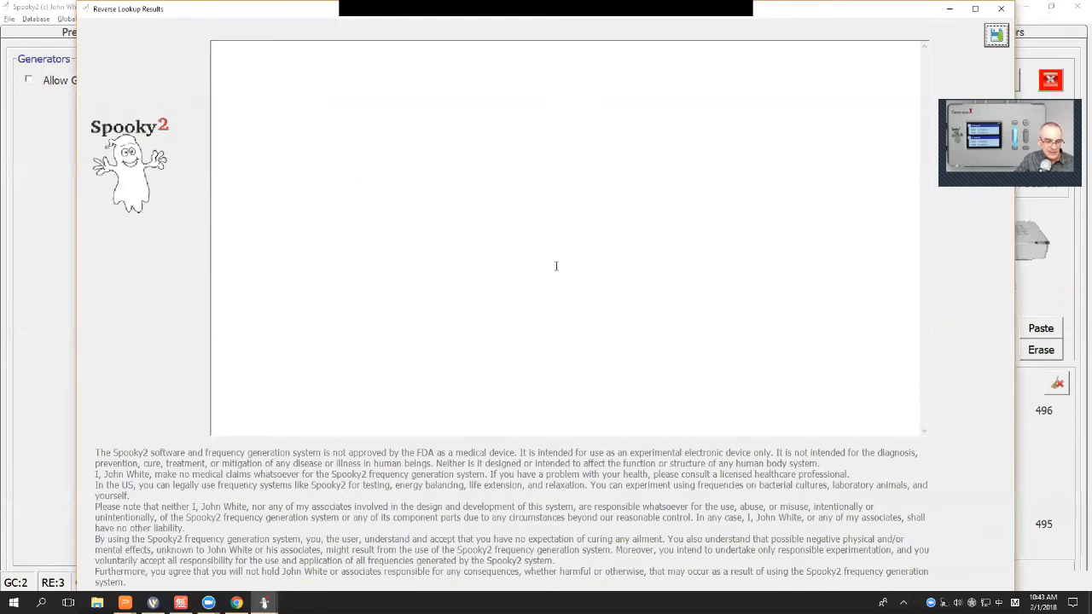
mouse_move(468, 119)
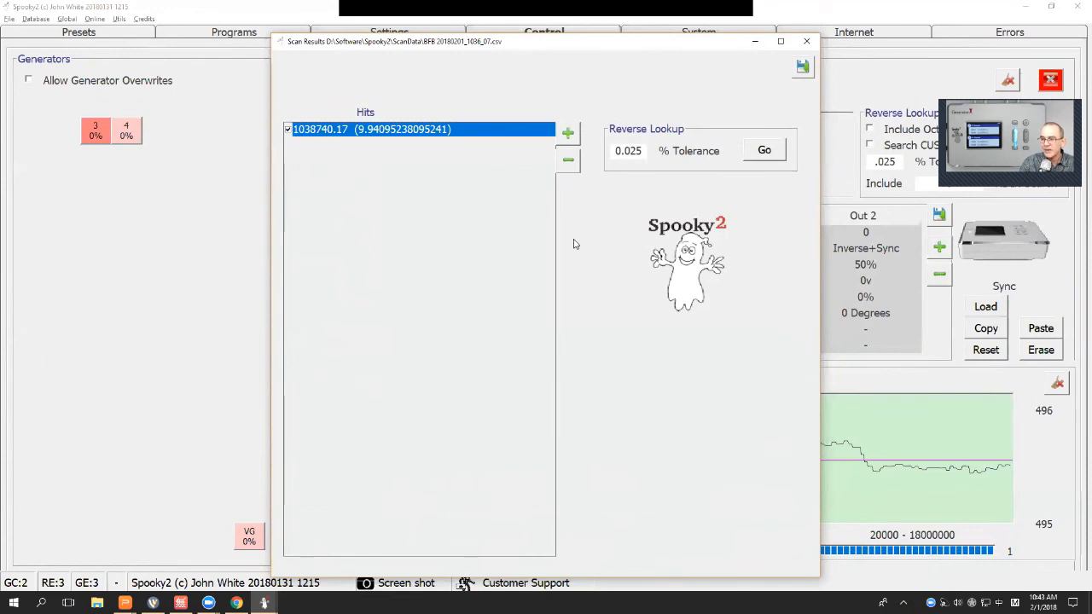
Run the reverse lookup at 0.5% tolerance and close the scan results.
left_click(628, 150)
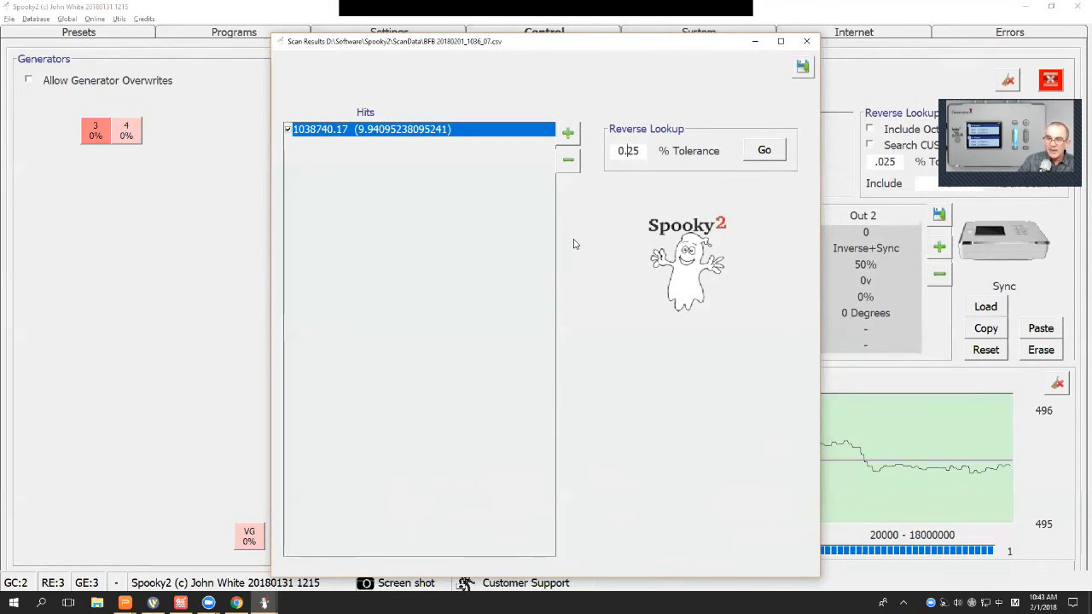
mouse_move(628, 150)
type("0.5")
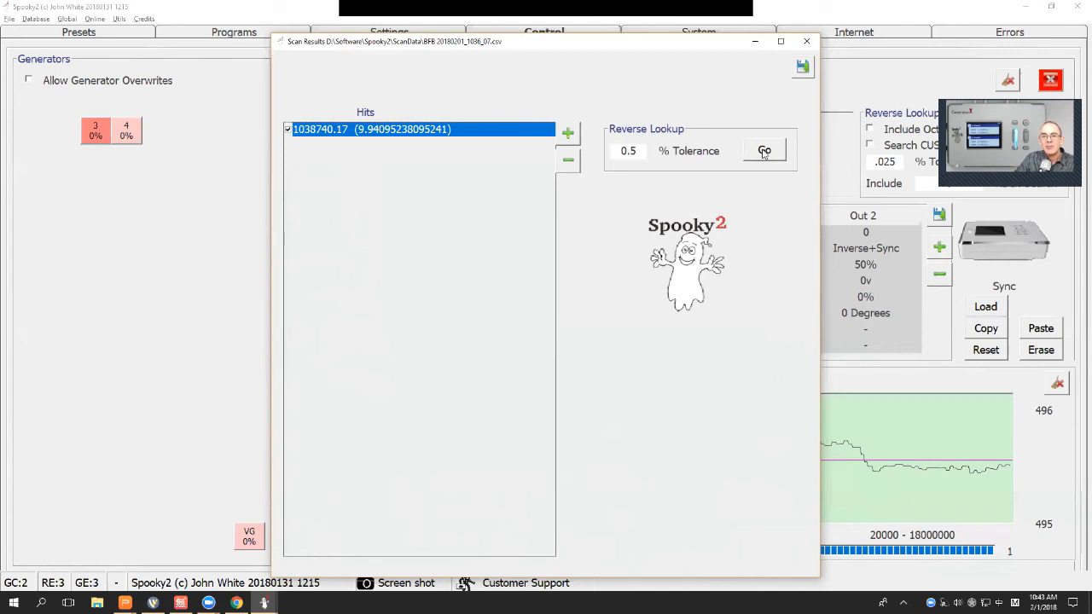
left_click(764, 150)
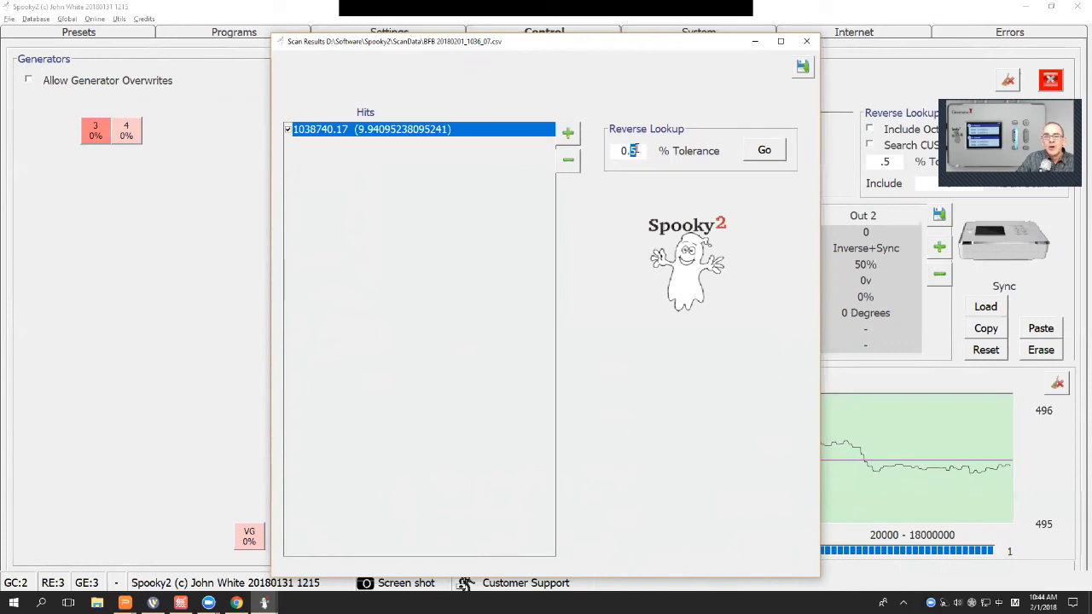
mouse_move(631, 150)
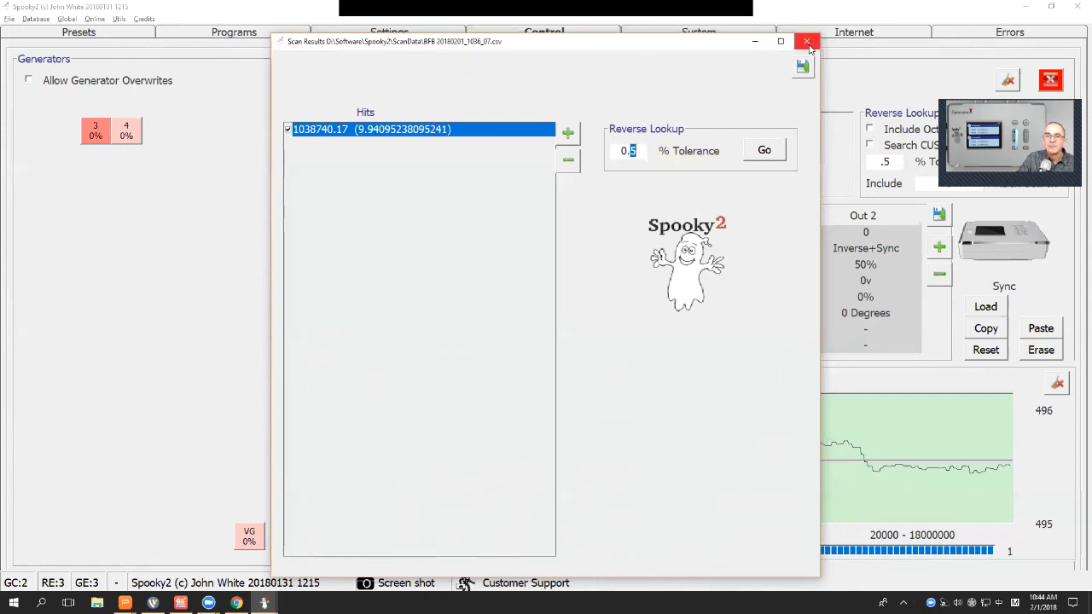
left_click(807, 41)
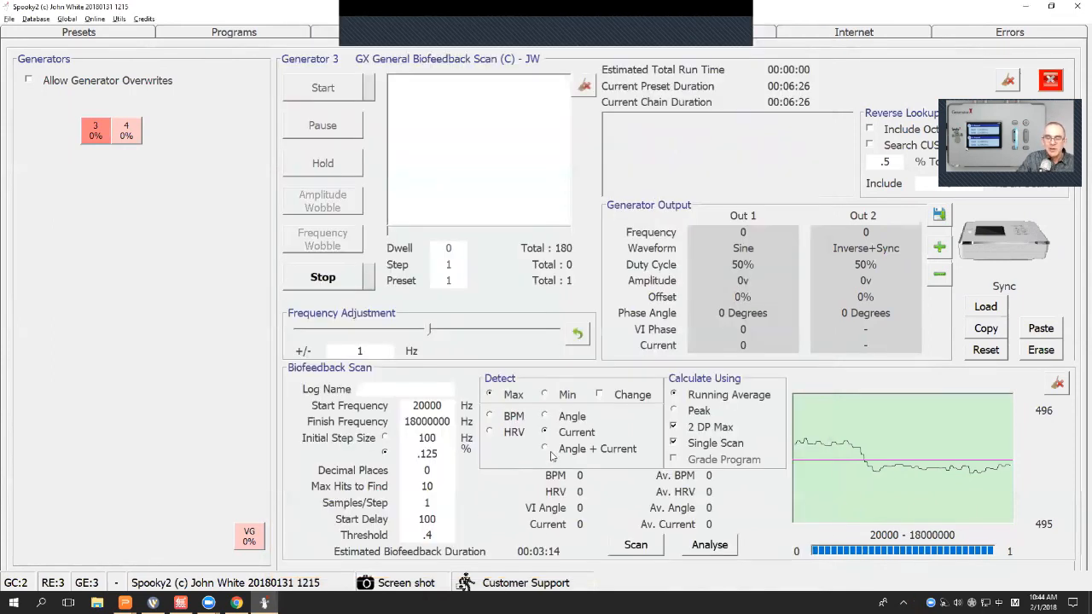